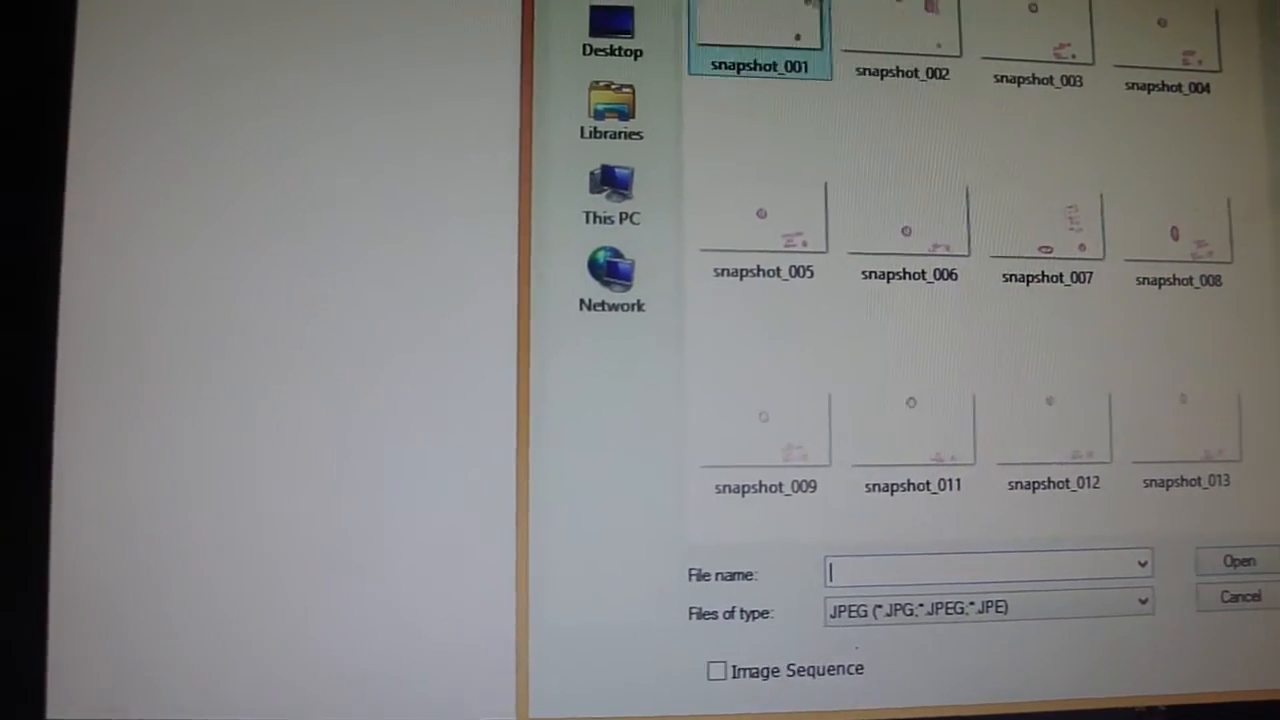
- Select snapshot_001 with the Image Sequence option enabled so the numbered JPEGs load together
left_click(758, 36)
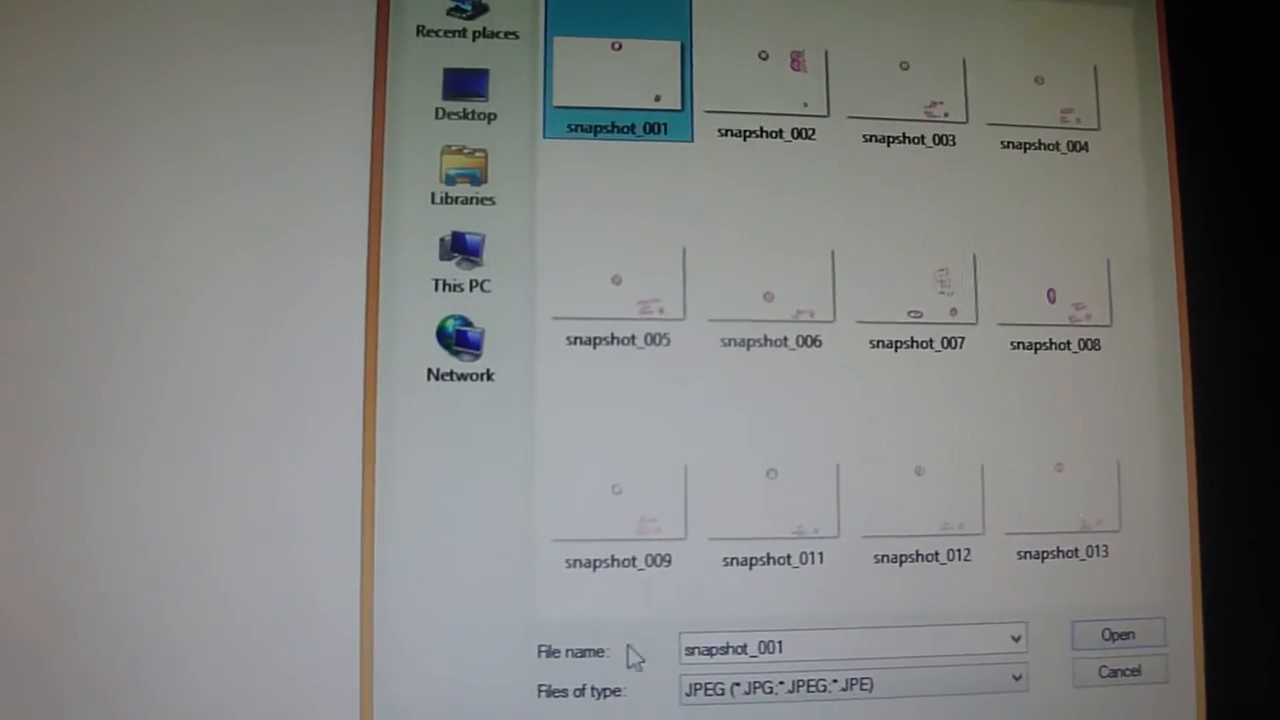
left_click(520, 676)
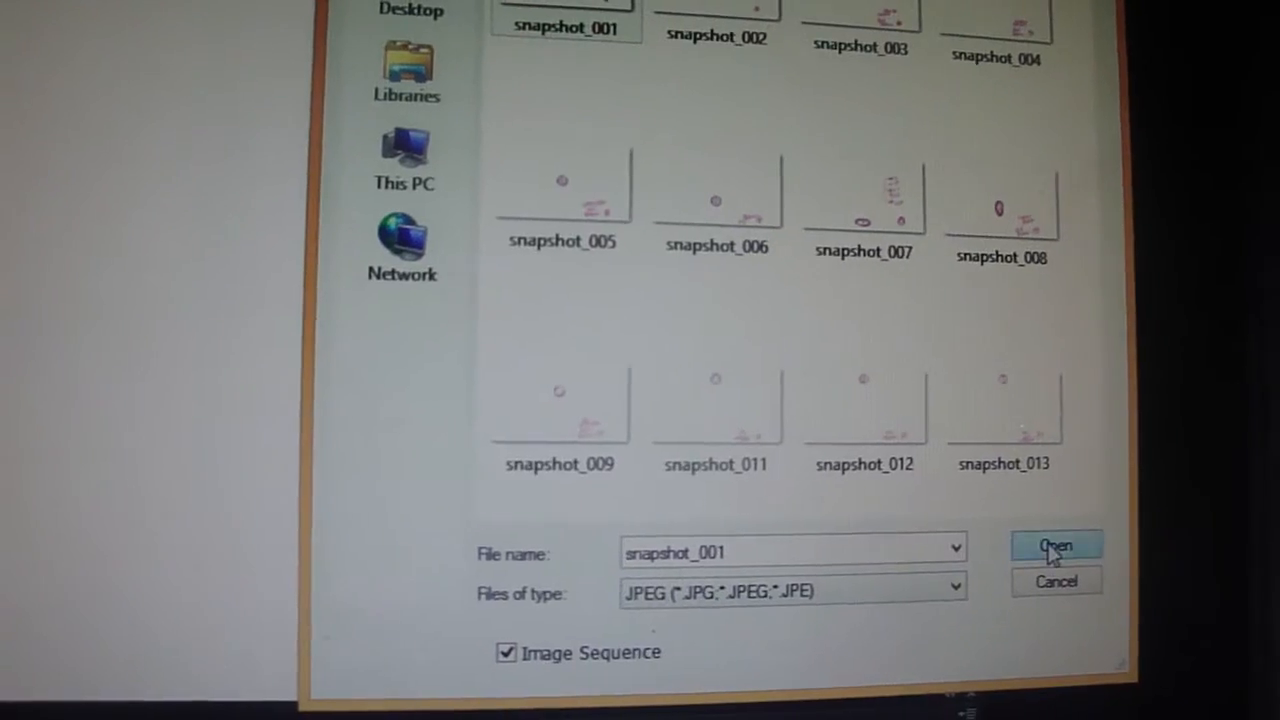
- Load the sequence at 30 fps as one video layer, continuing past the gaps warning
left_click(1056, 544)
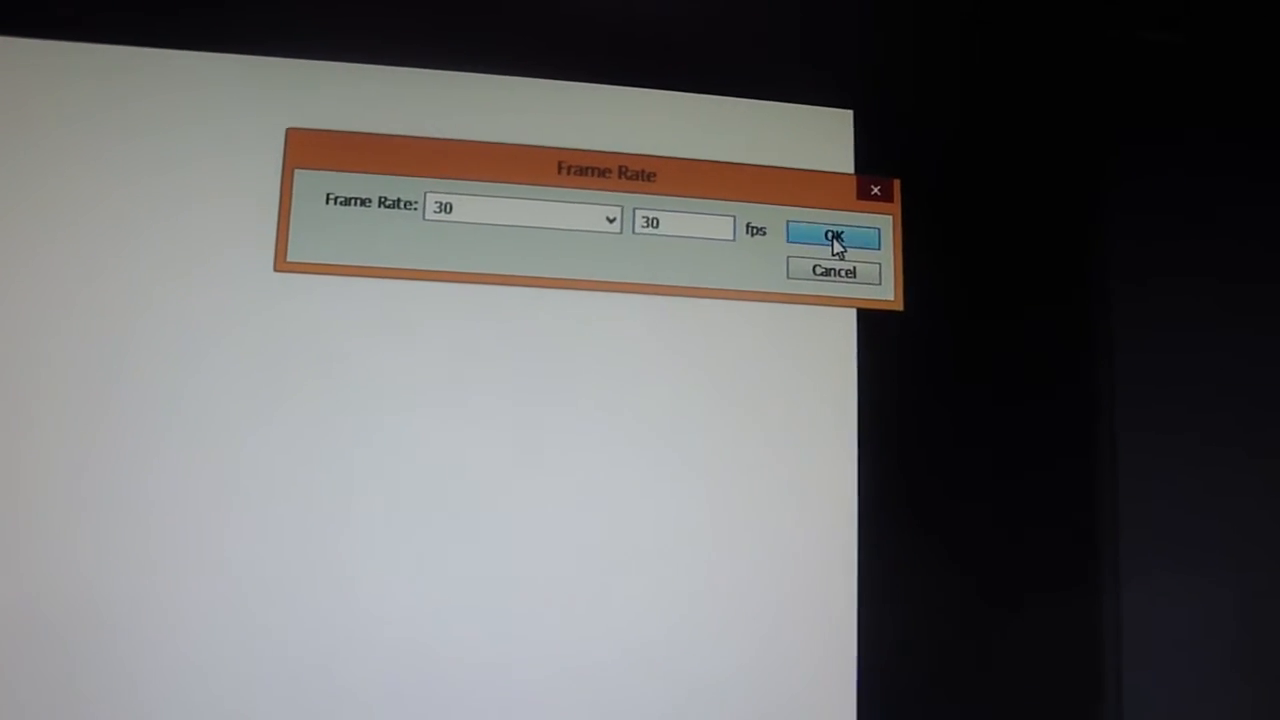
left_click(832, 236)
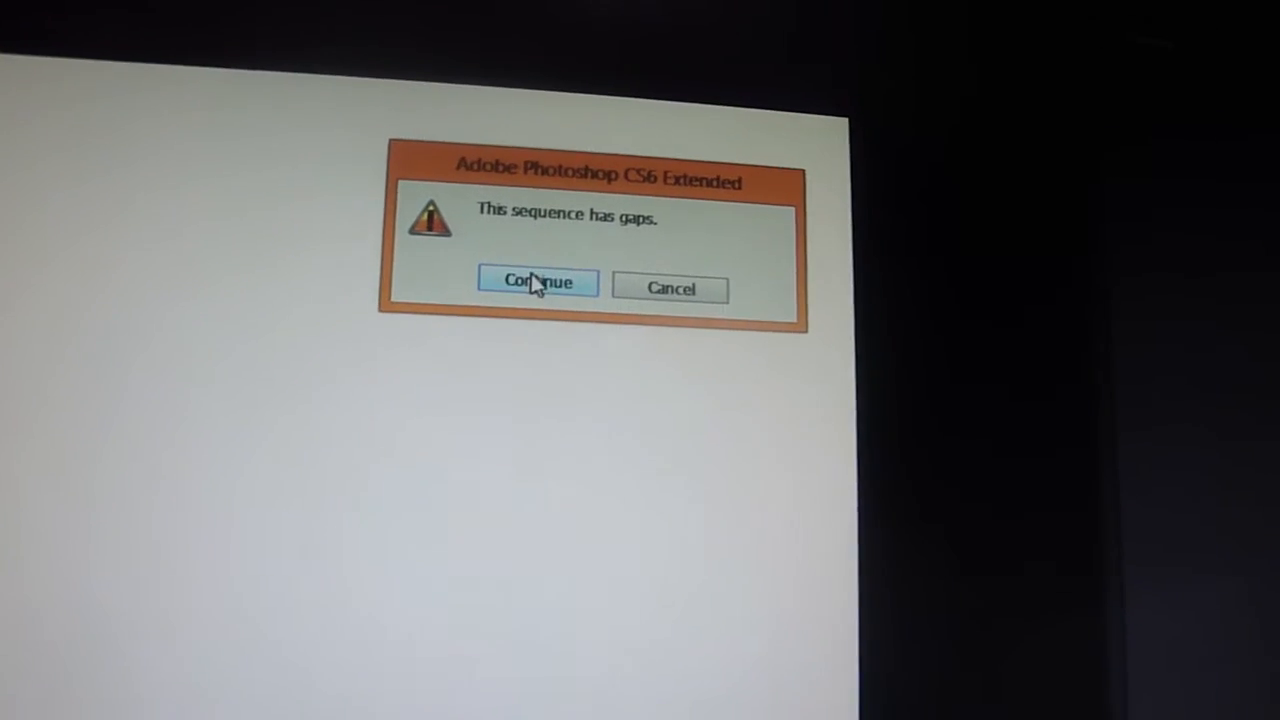
left_click(536, 284)
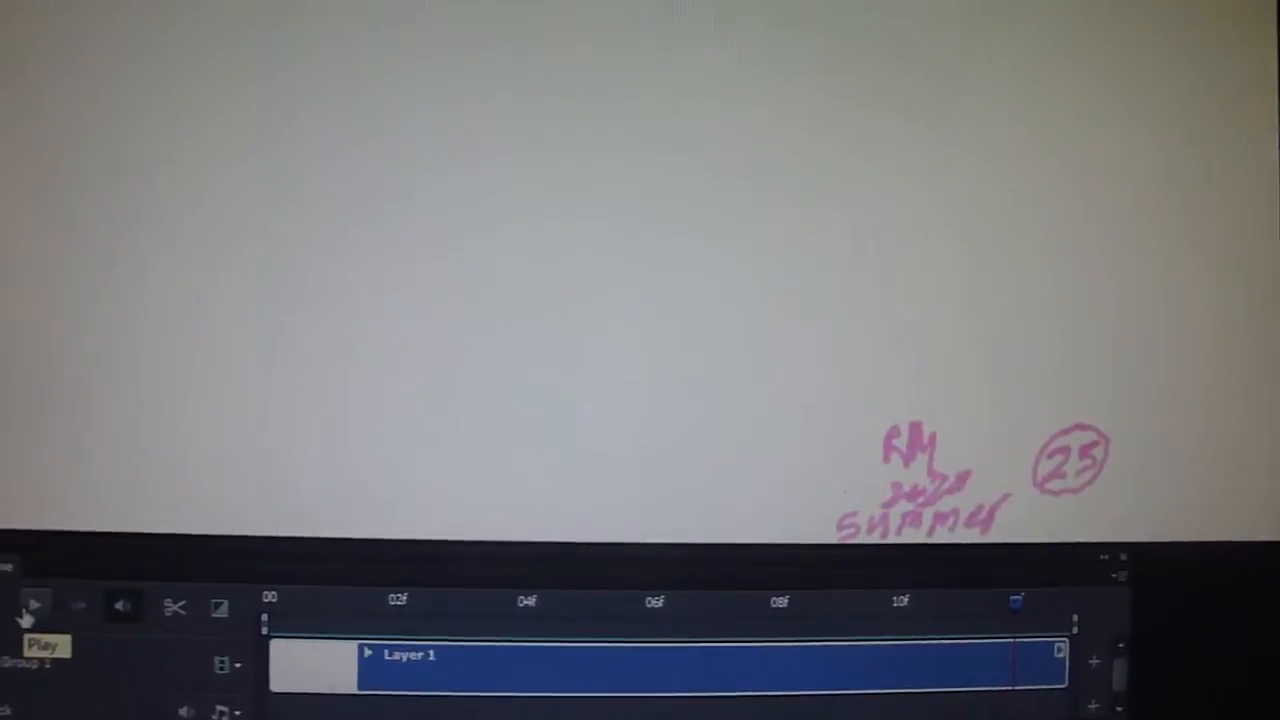
- Run timeline playback so the bouncing-ball animation plays
left_click(30, 604)
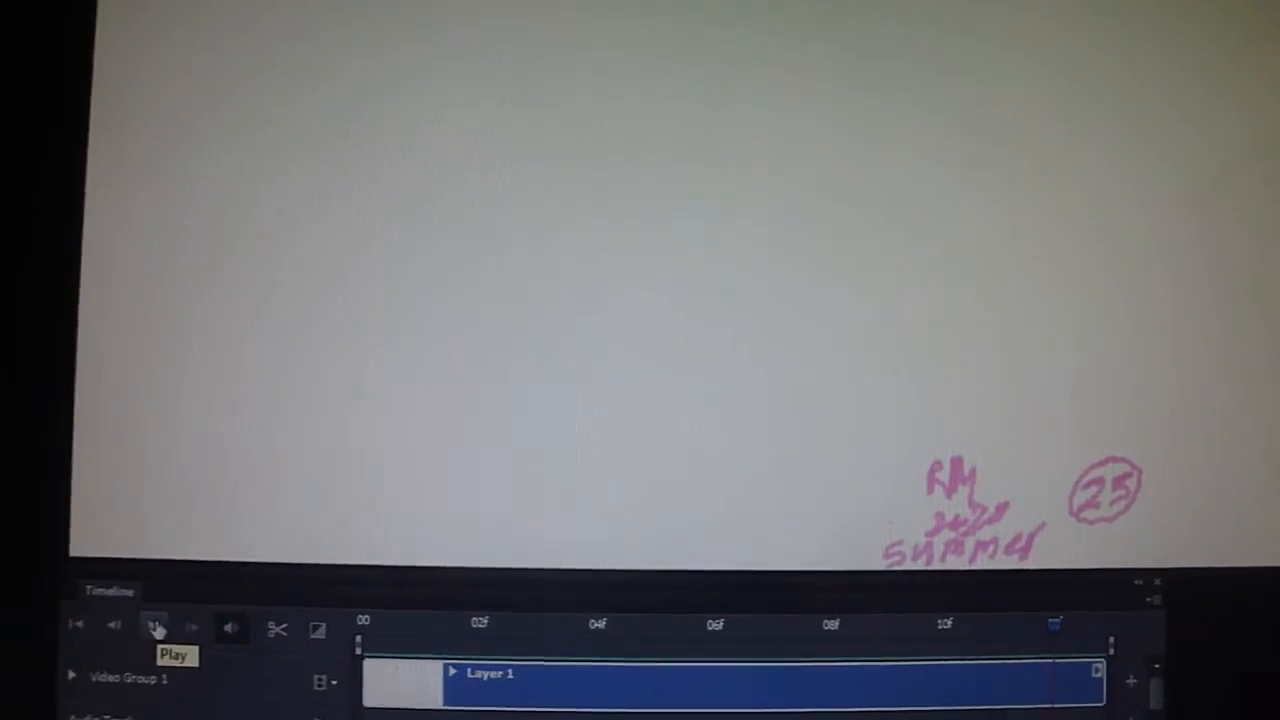
left_click(156, 628)
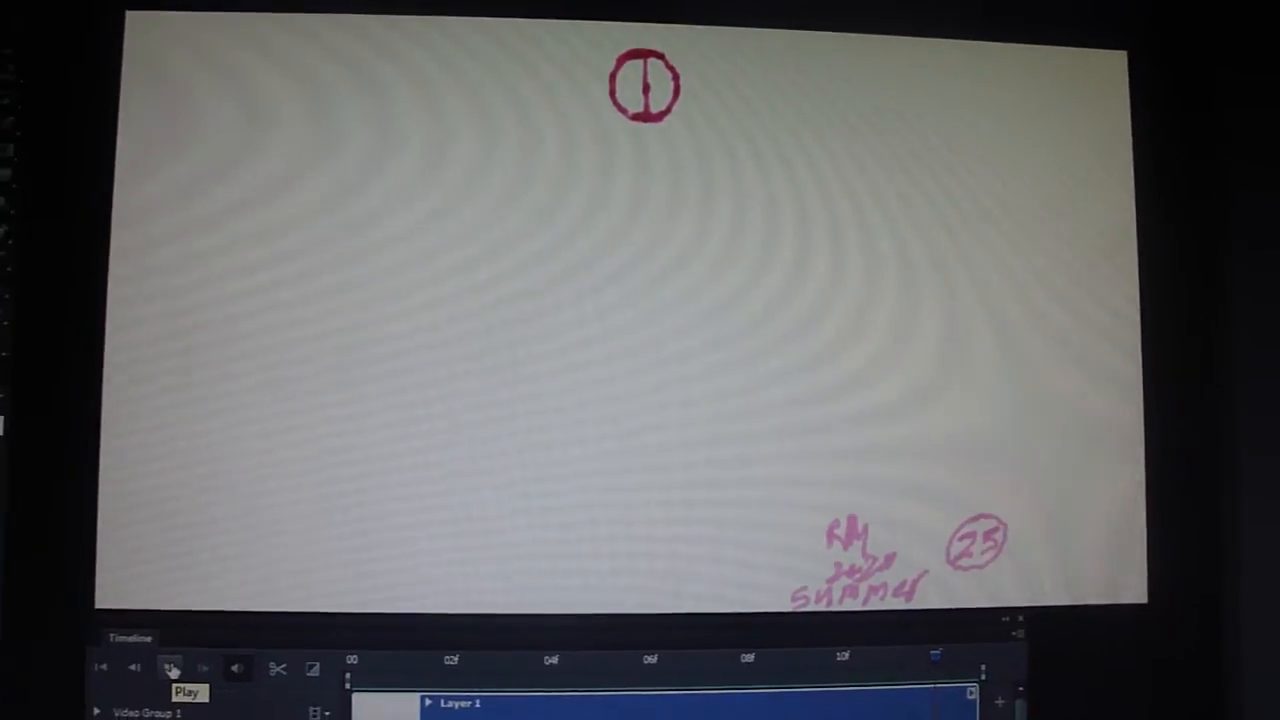